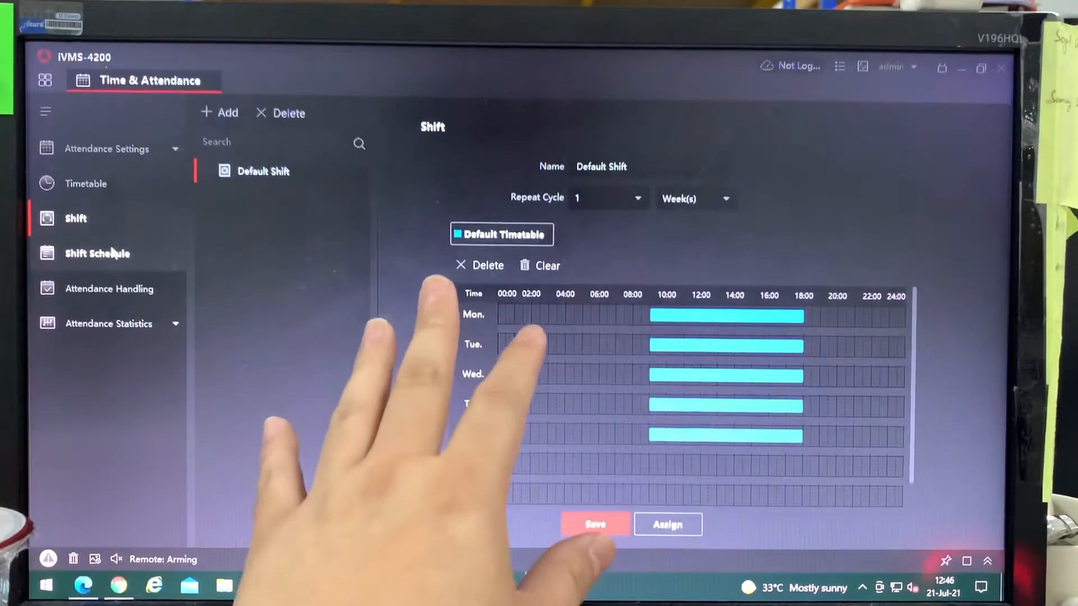
# - Show the July 2021 Demo shift schedule and expand Attendance Statistics
pyautogui.click(98, 253)
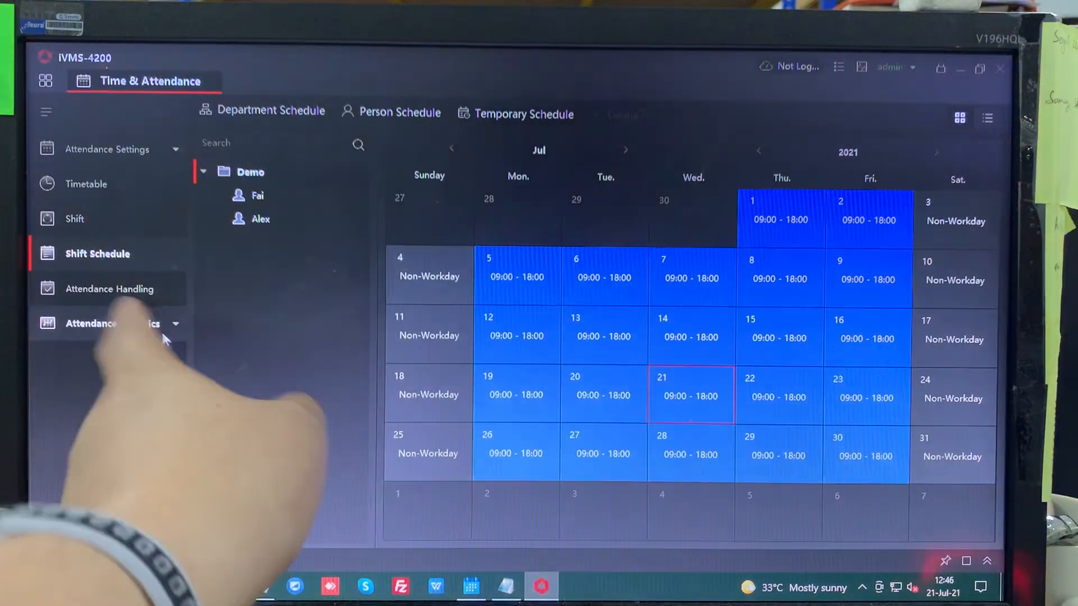
pyautogui.click(108, 323)
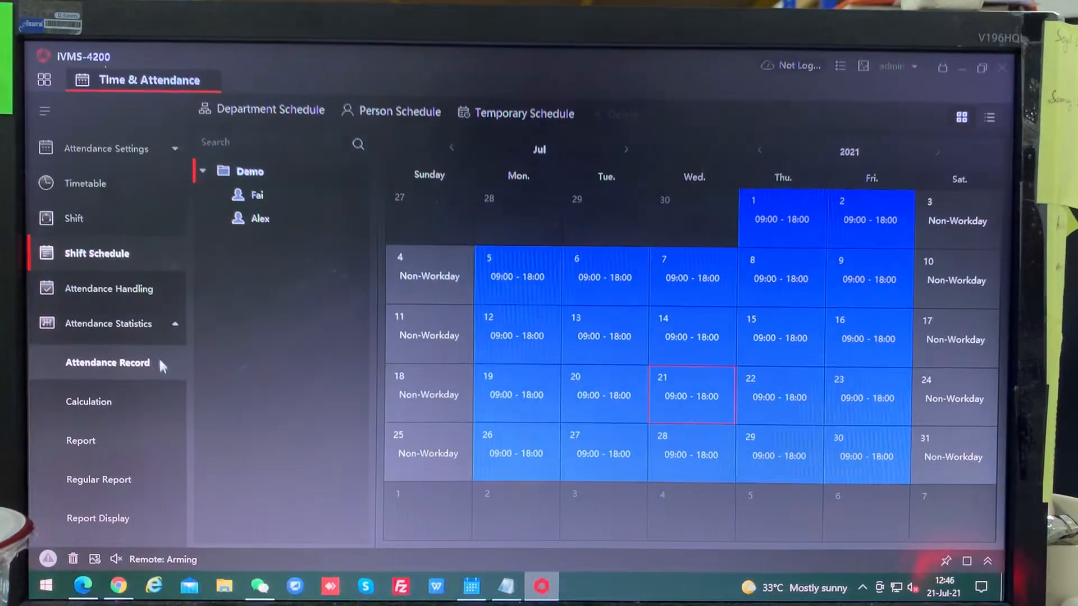
# - Set the attendance record search to 2021-07-01 through 2021-07-31 and fetch device events
pyautogui.click(108, 363)
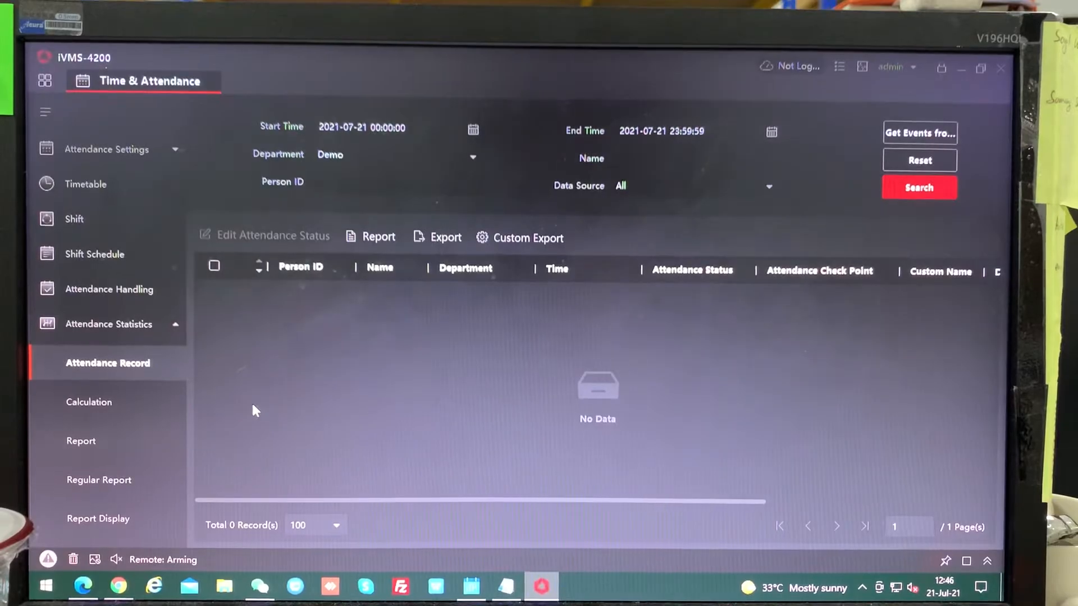
pyautogui.click(374, 128)
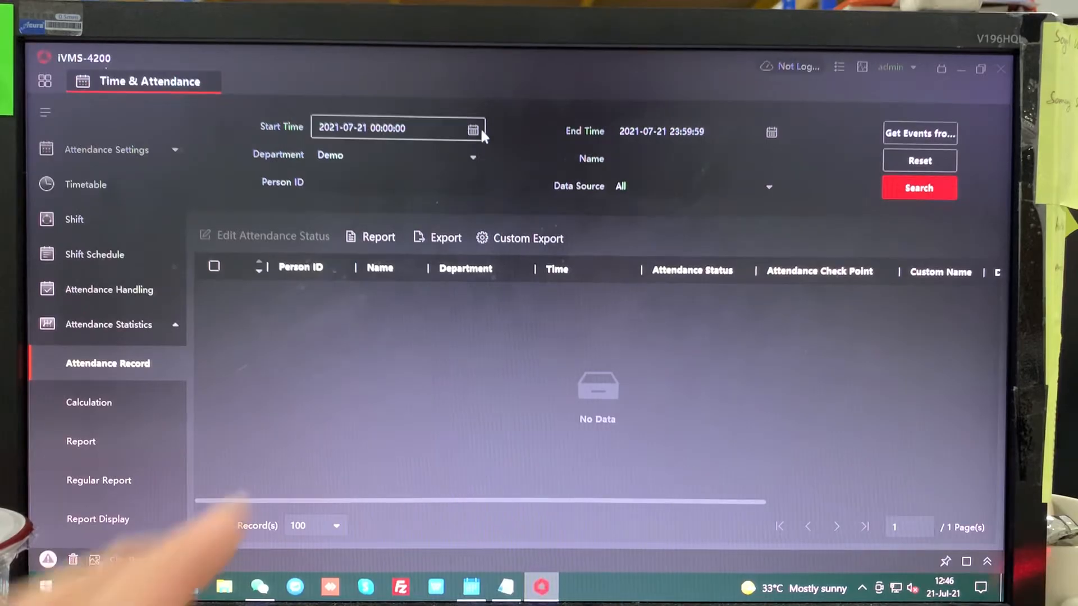
pyautogui.click(473, 131)
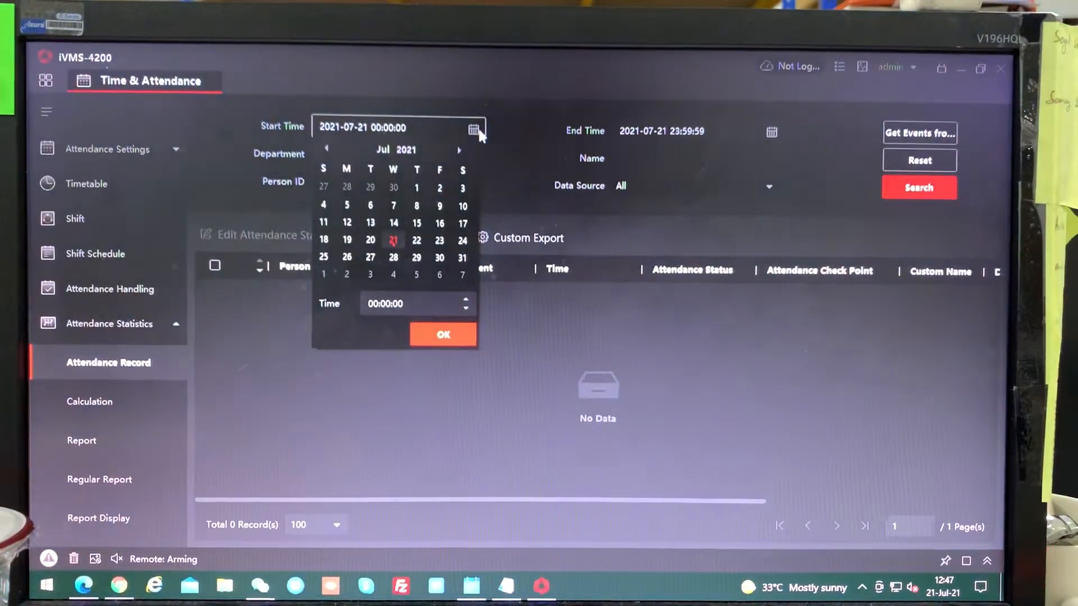
pyautogui.click(416, 188)
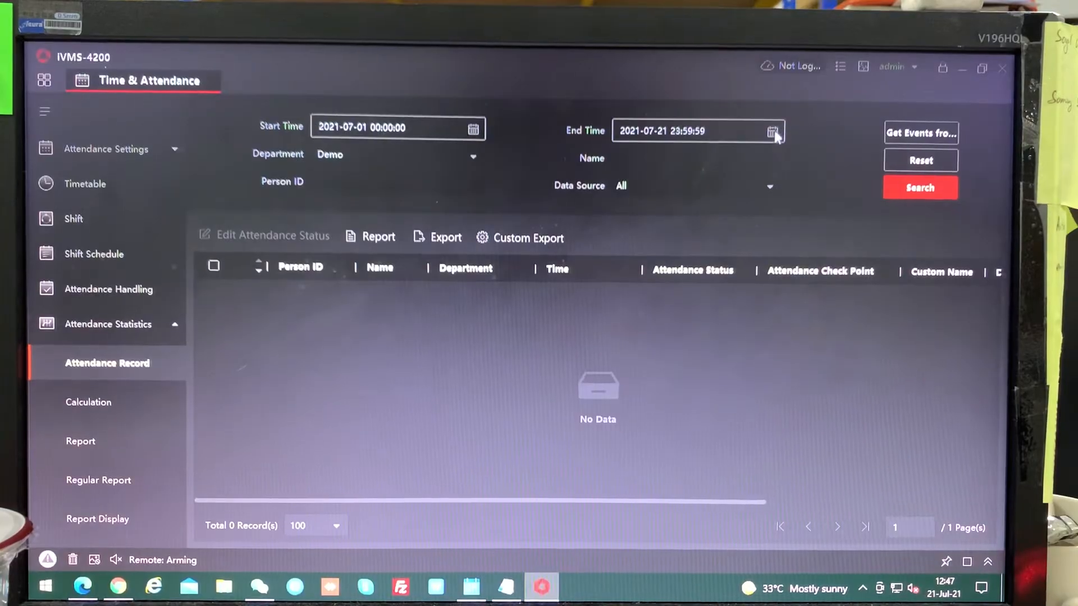
pyautogui.click(774, 131)
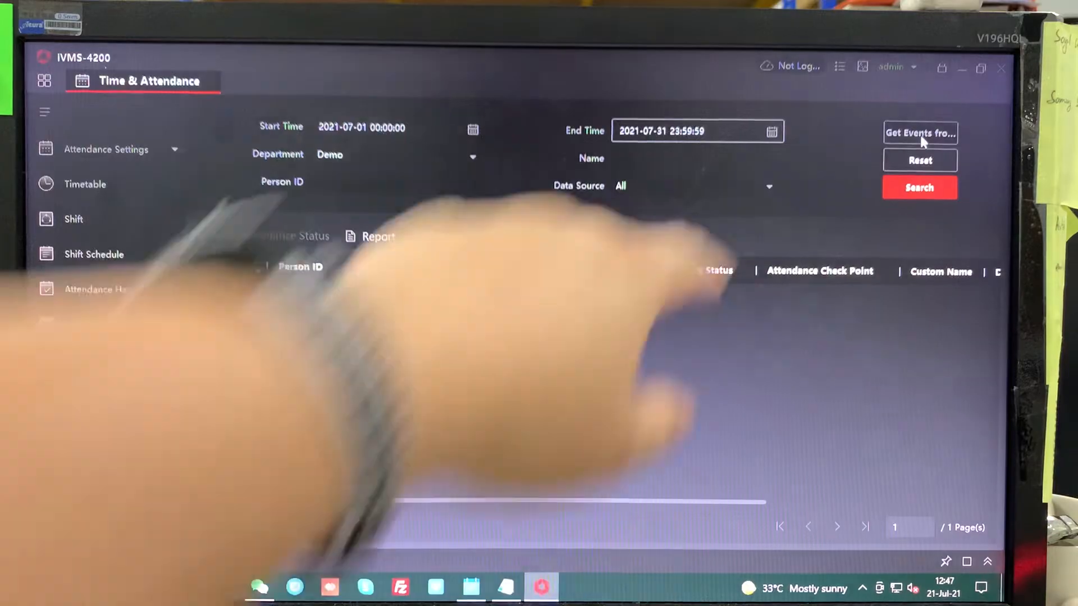
pyautogui.click(919, 132)
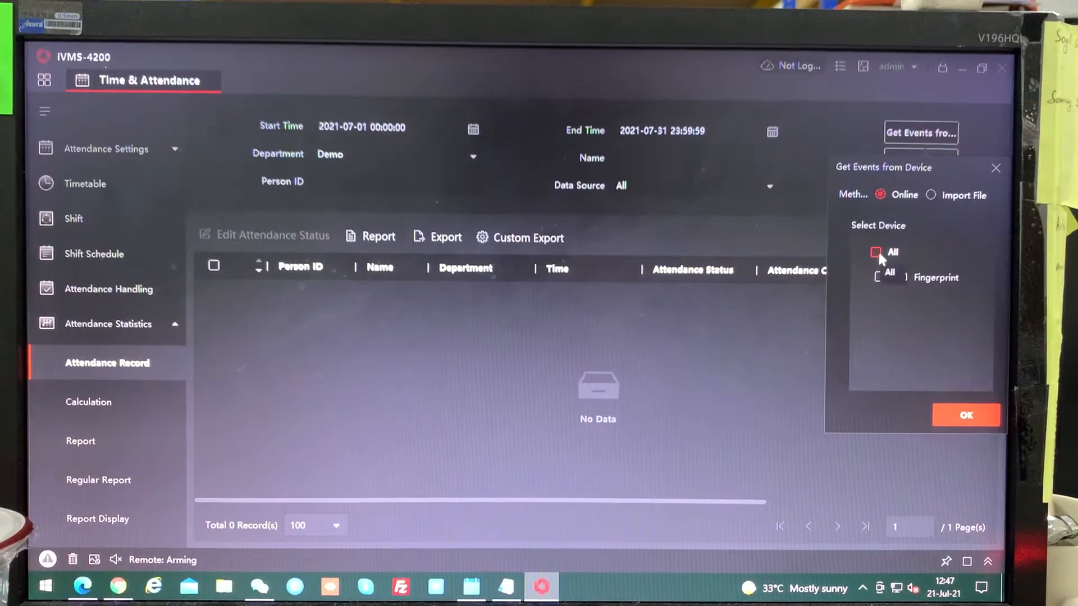
# - Fetch events from all devices including Fingerprint, then search July's 16 records
pyautogui.click(877, 252)
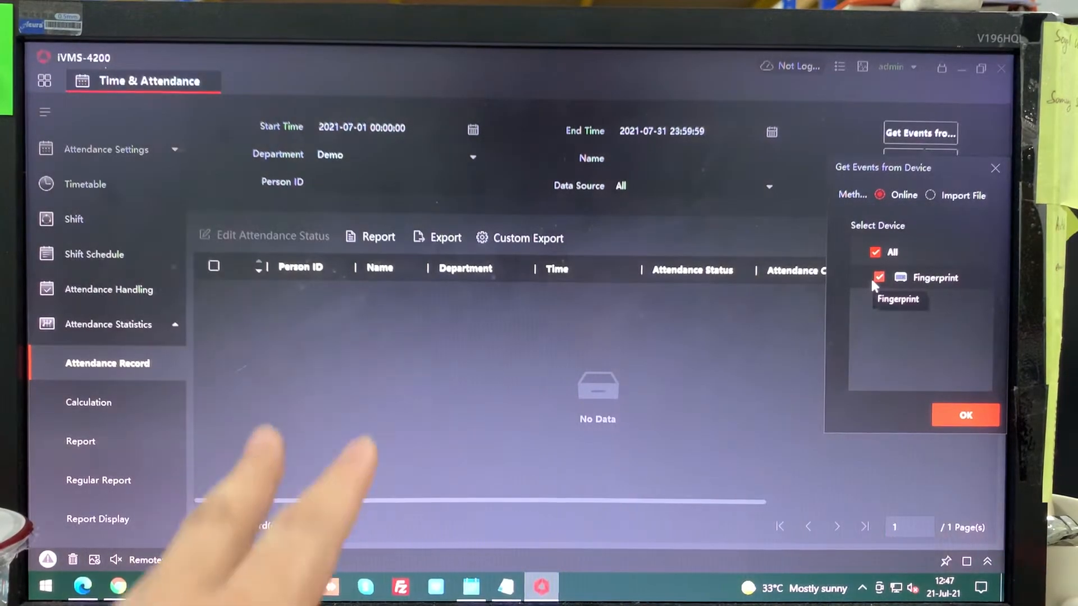
pyautogui.click(966, 416)
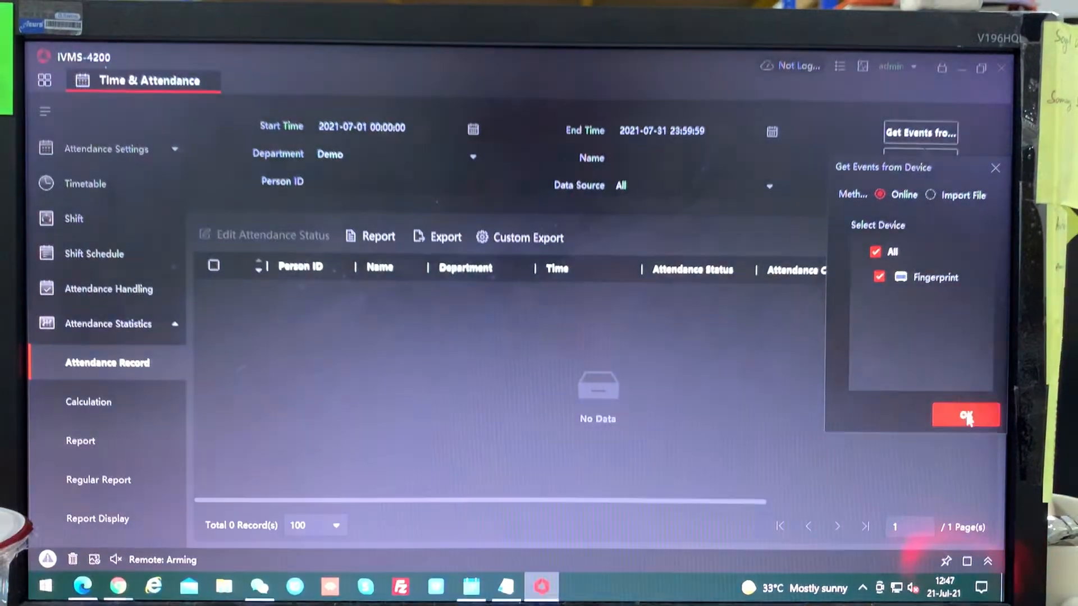
pyautogui.click(965, 415)
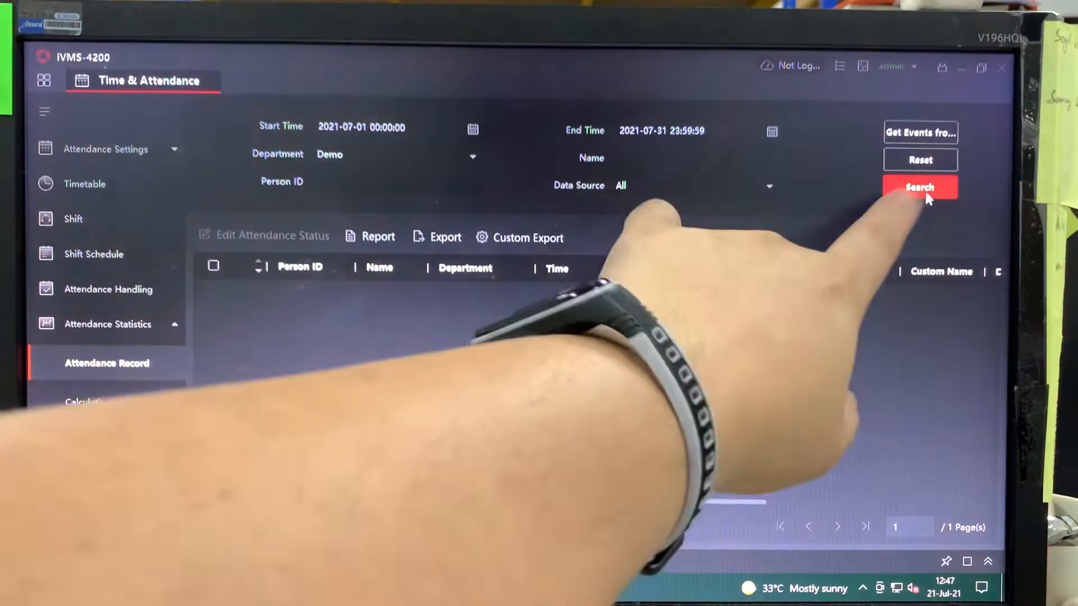
pyautogui.click(919, 187)
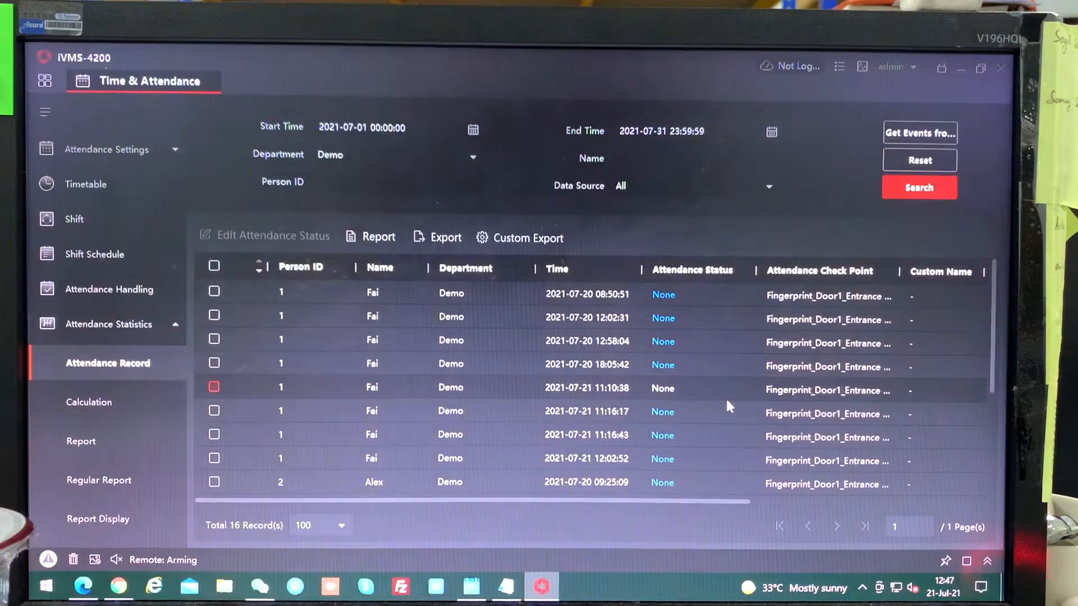
pyautogui.moveTo(725, 405)
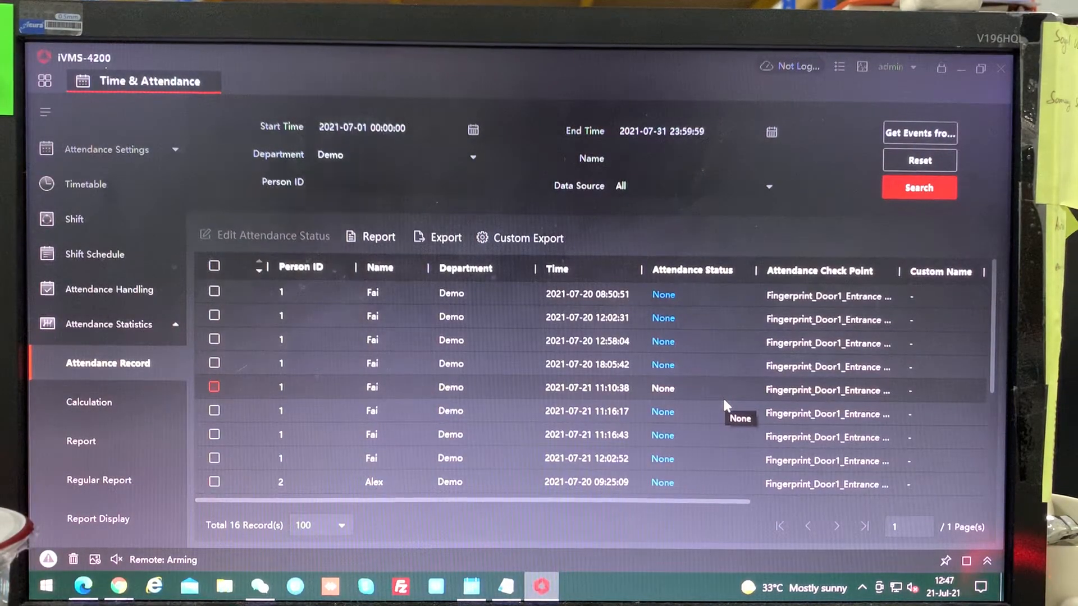
pyautogui.moveTo(712, 405)
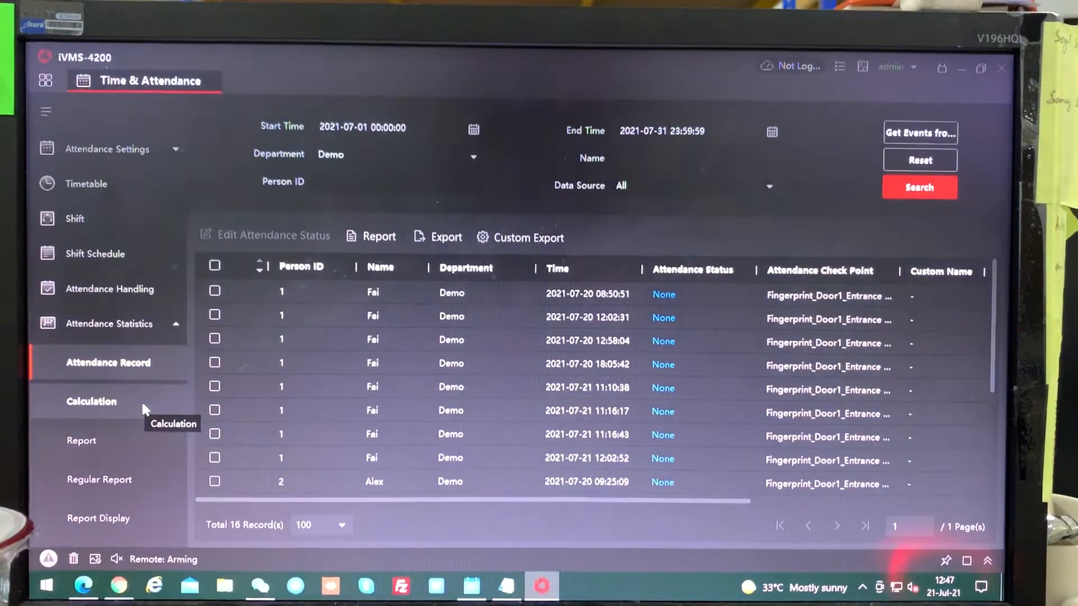
# - Calculate Demo attendance from 2021-07-19 to 2021-07-23, yielding 10 results
pyautogui.click(89, 401)
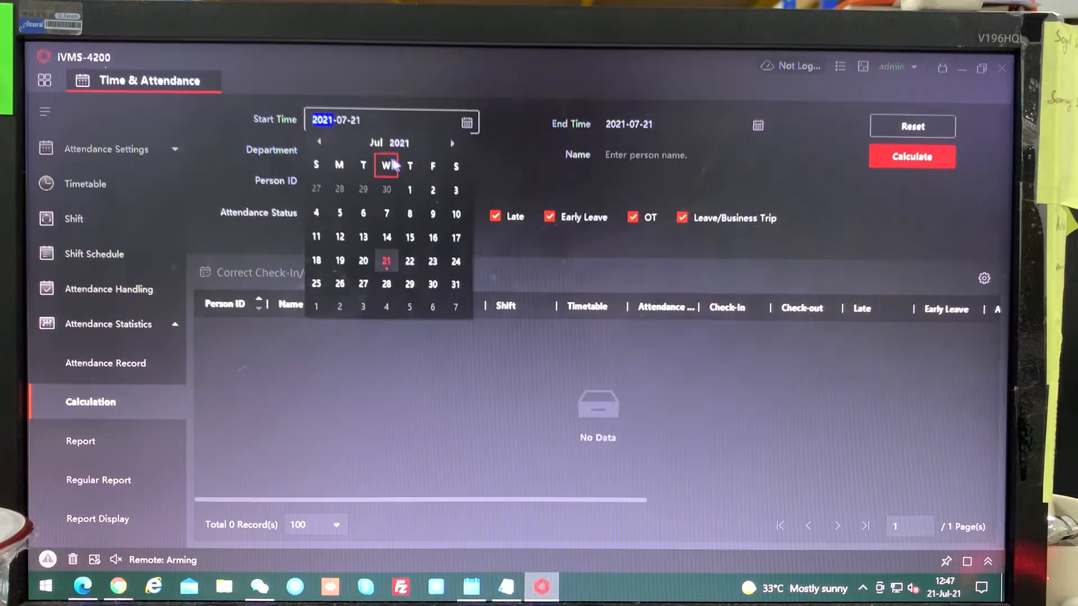
pyautogui.click(410, 190)
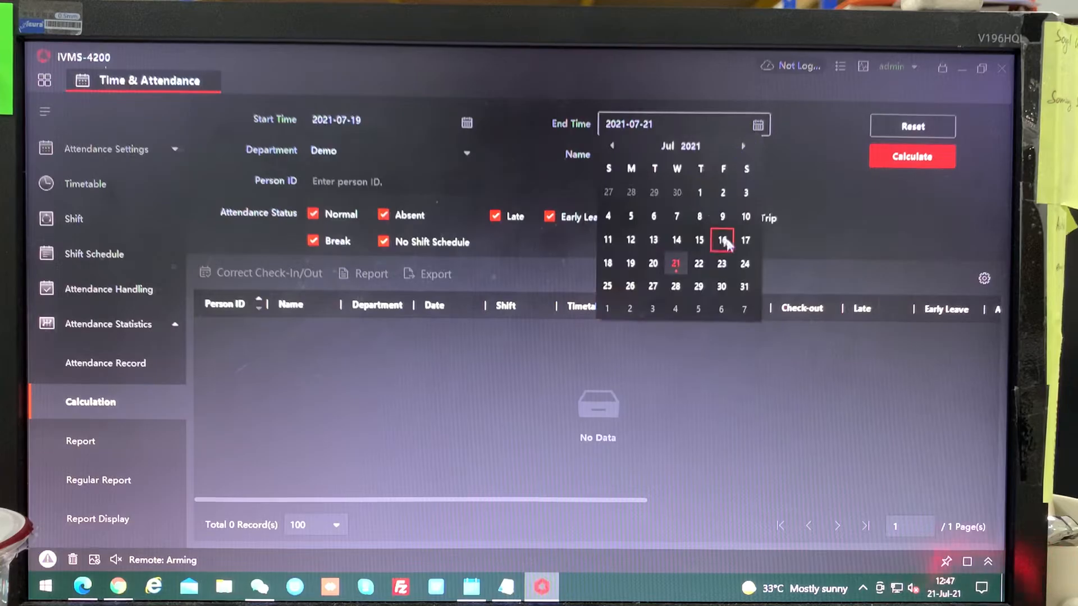
pyautogui.click(721, 264)
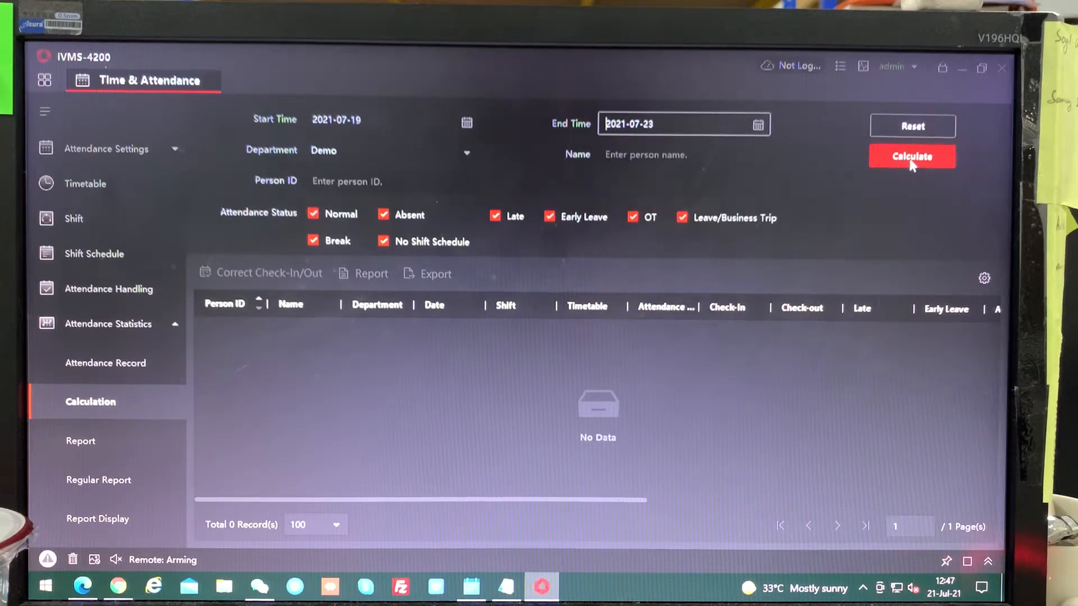
pyautogui.click(912, 157)
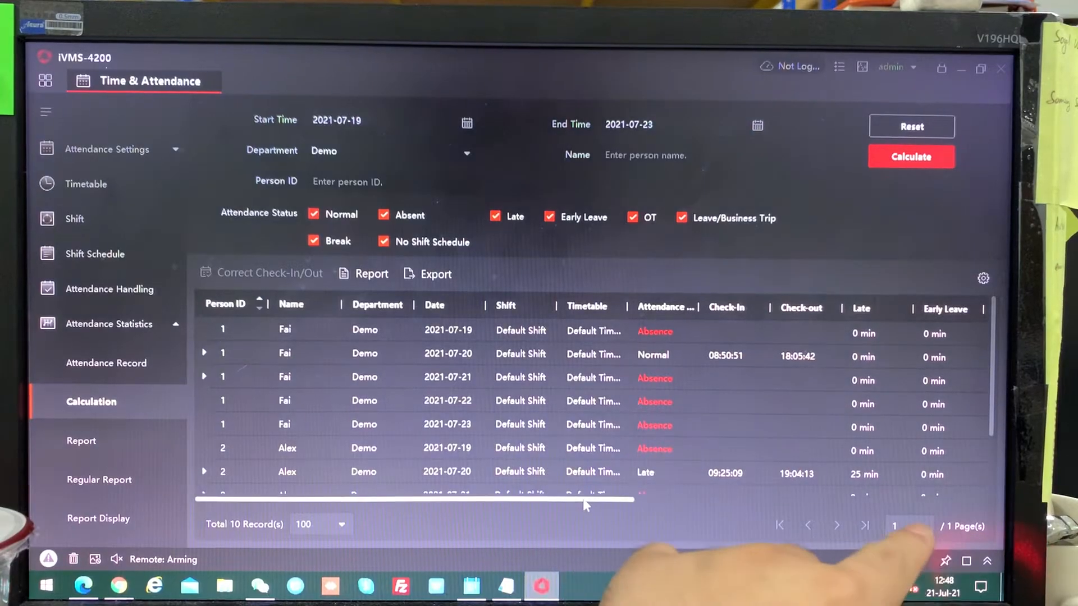
# - Scroll through the week's calculation results, then go to the Report section
pyautogui.hscroll(3)
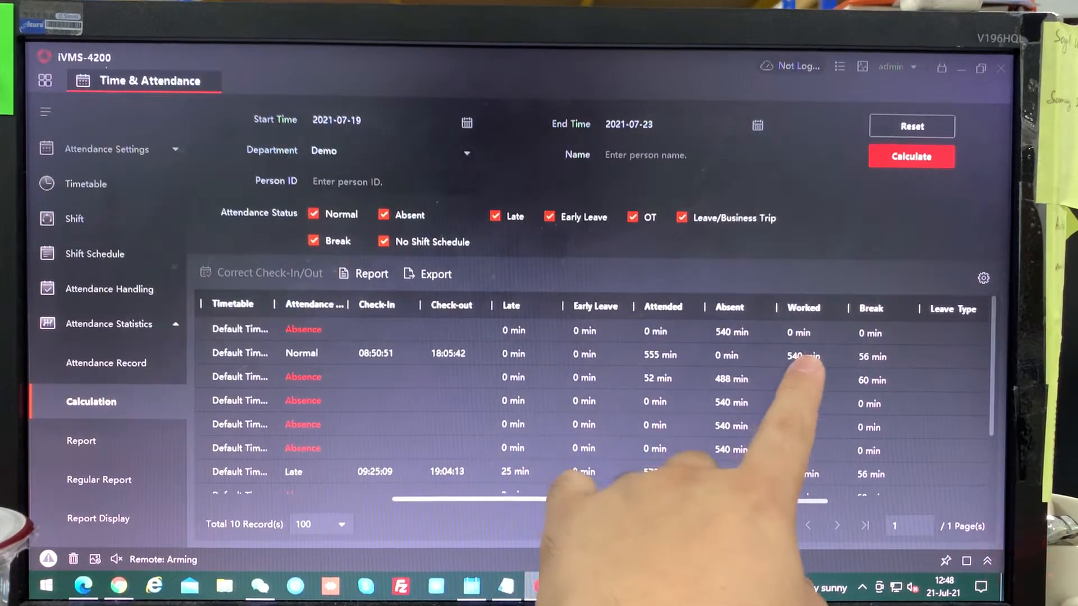
pyautogui.hscroll(3)
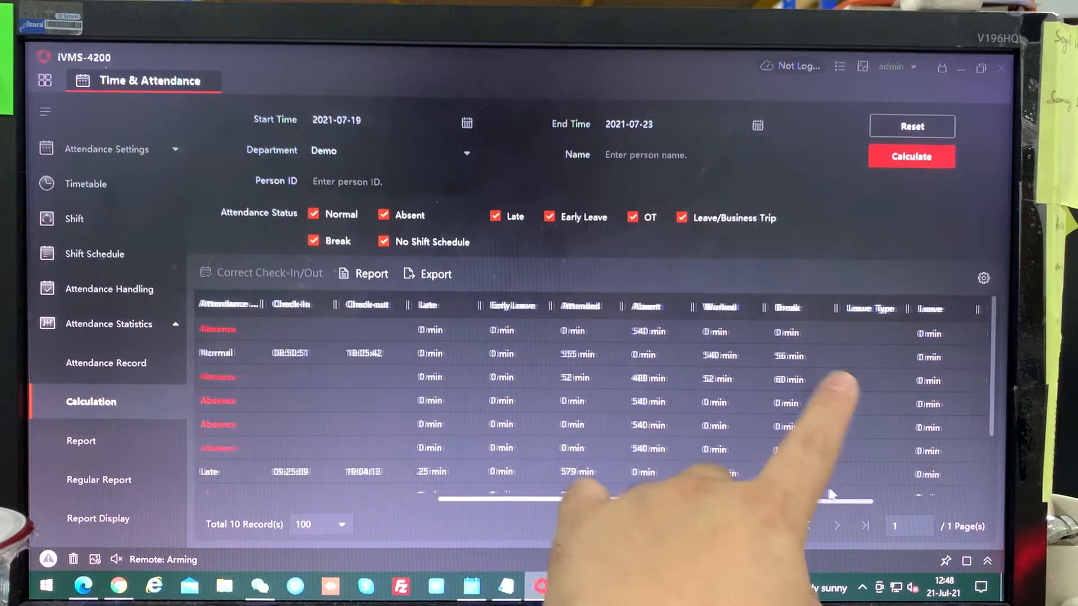
pyautogui.hscroll(3)
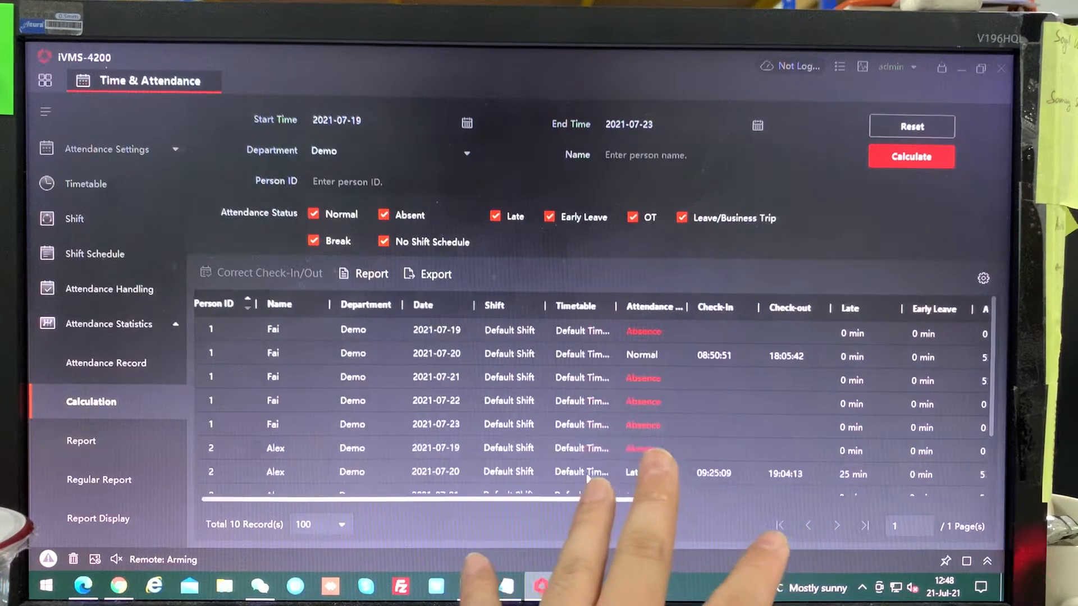
pyautogui.scroll(-3)
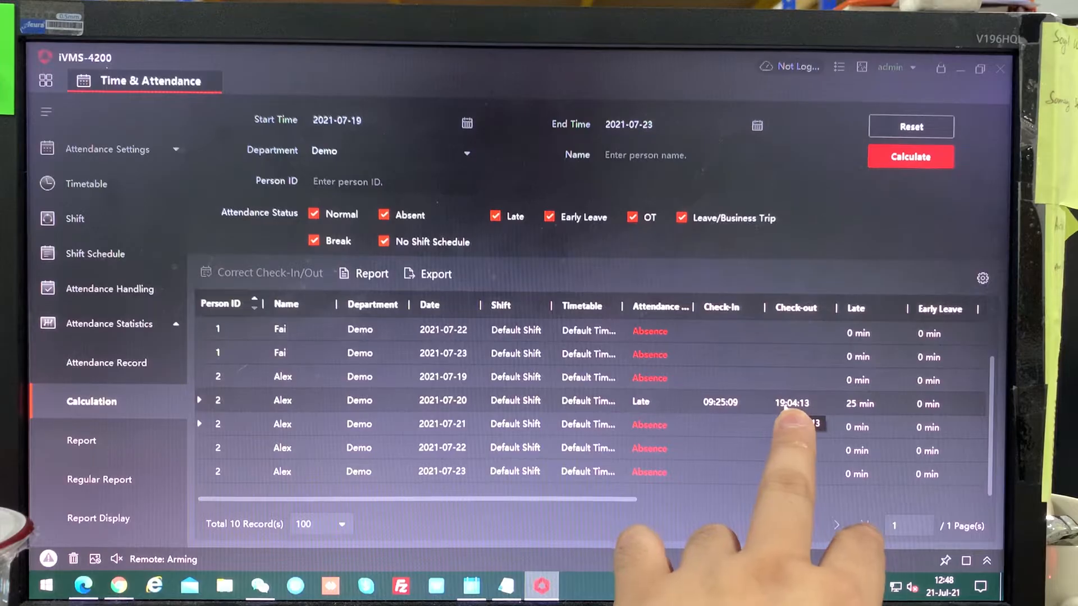
pyautogui.hscroll(3)
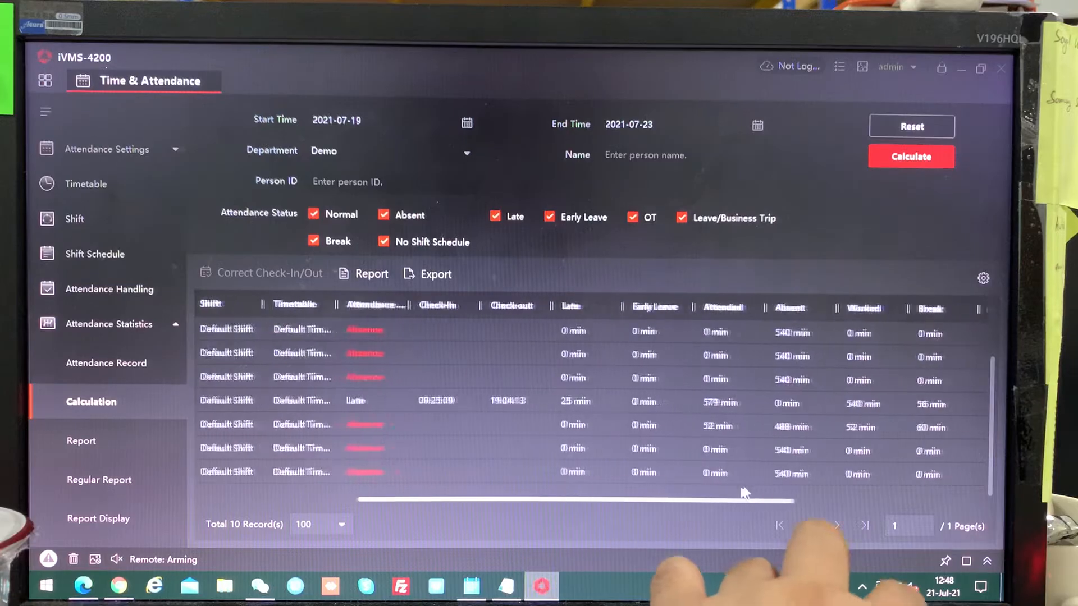
pyautogui.hscroll(3)
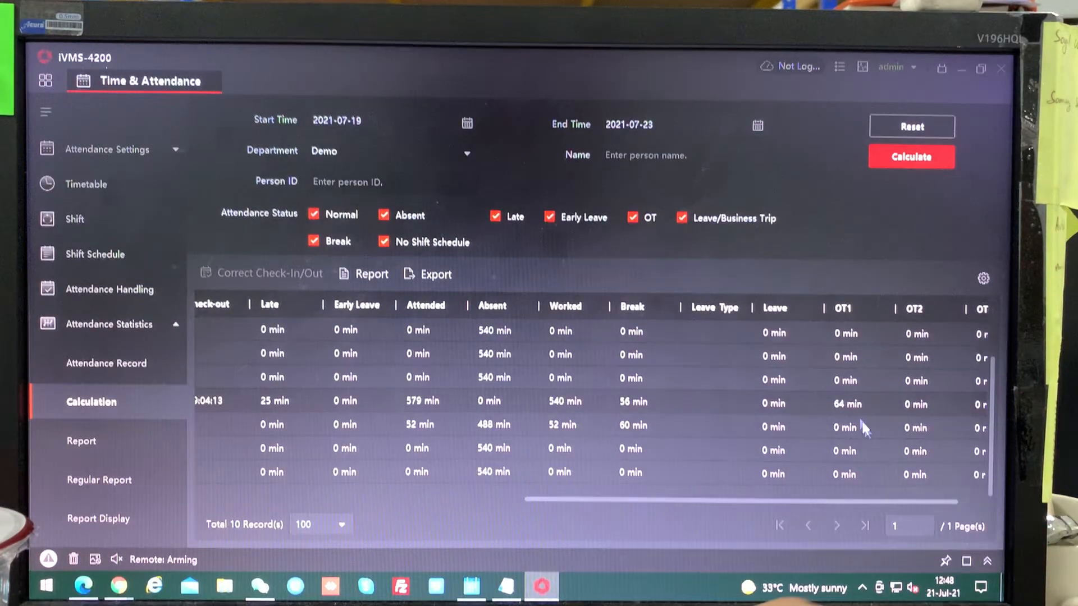
pyautogui.hscroll(3)
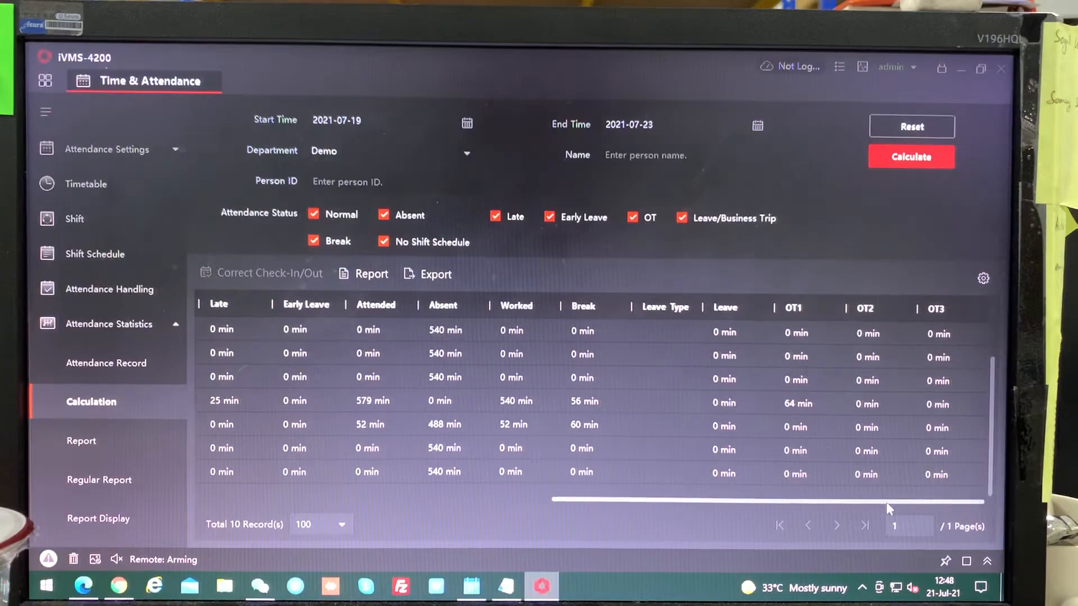
pyautogui.moveTo(882, 508)
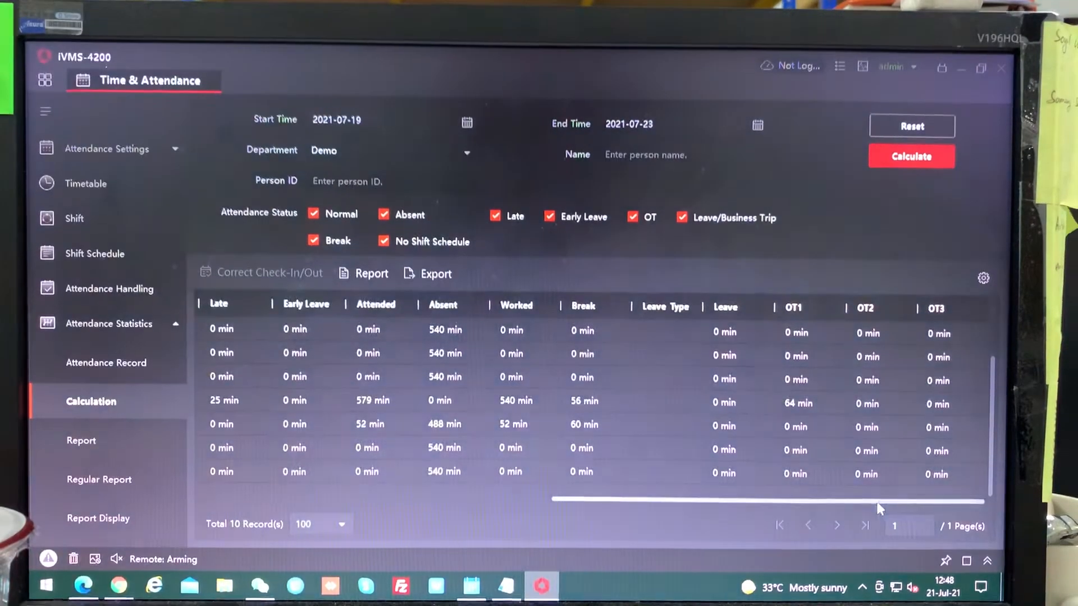
pyautogui.hscroll(-3)
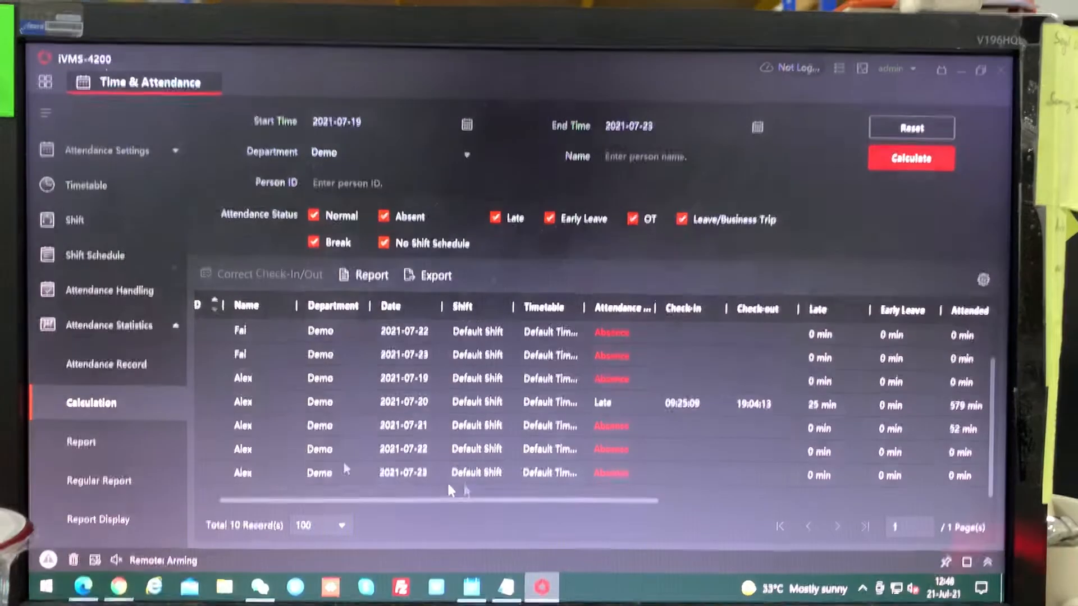
pyautogui.click(80, 440)
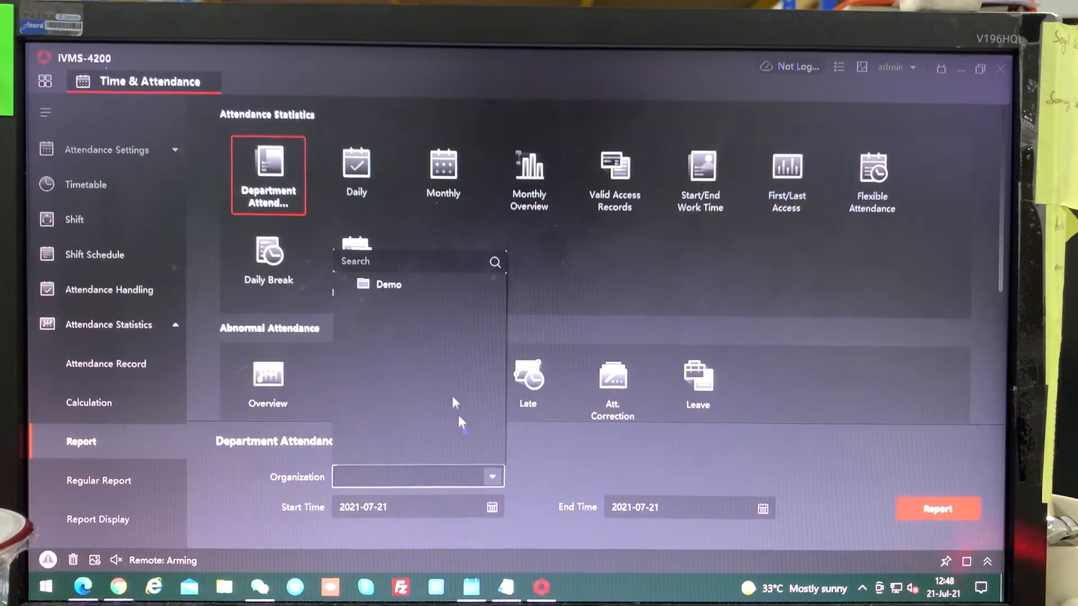
# - Generate and scroll through the July 2021 monthly report for Fai and Alex
pyautogui.click(443, 172)
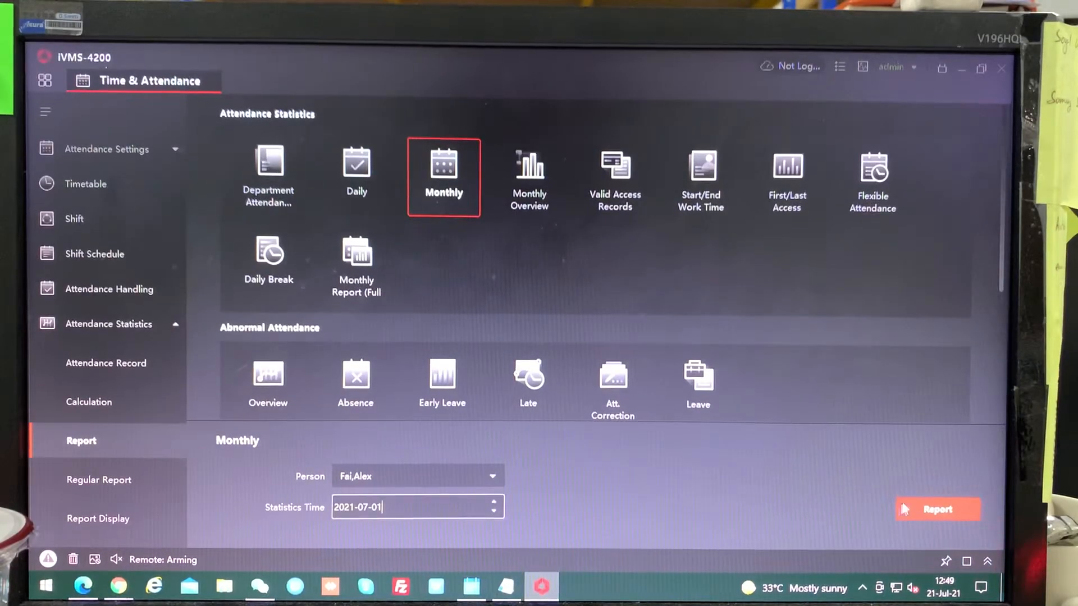
pyautogui.click(937, 510)
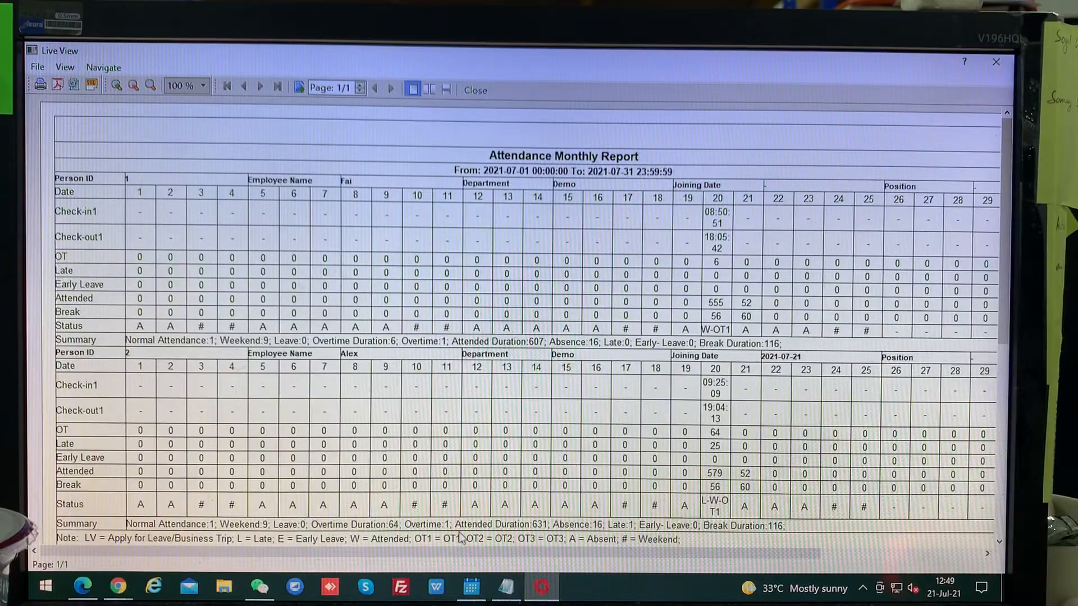
pyautogui.hscroll(3)
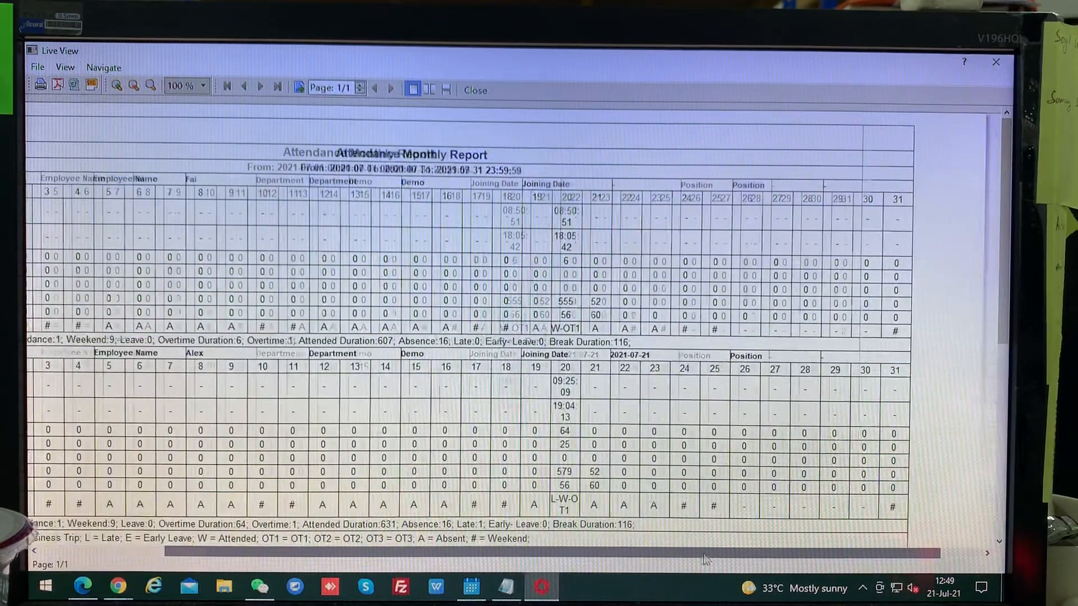
pyautogui.hscroll(-3)
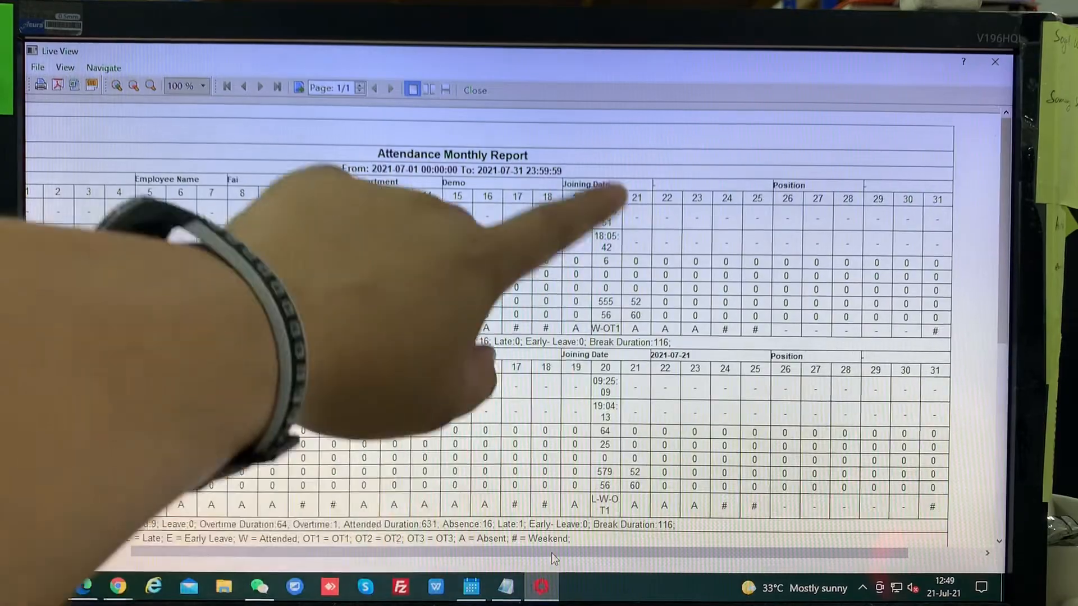
pyautogui.moveTo(564, 559)
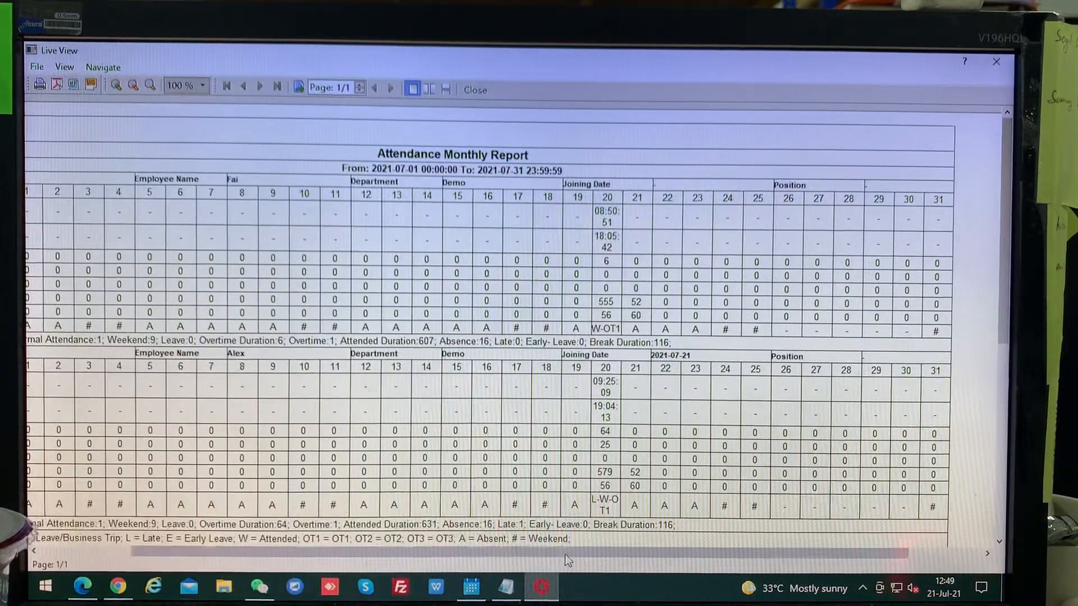
pyautogui.hscroll(3)
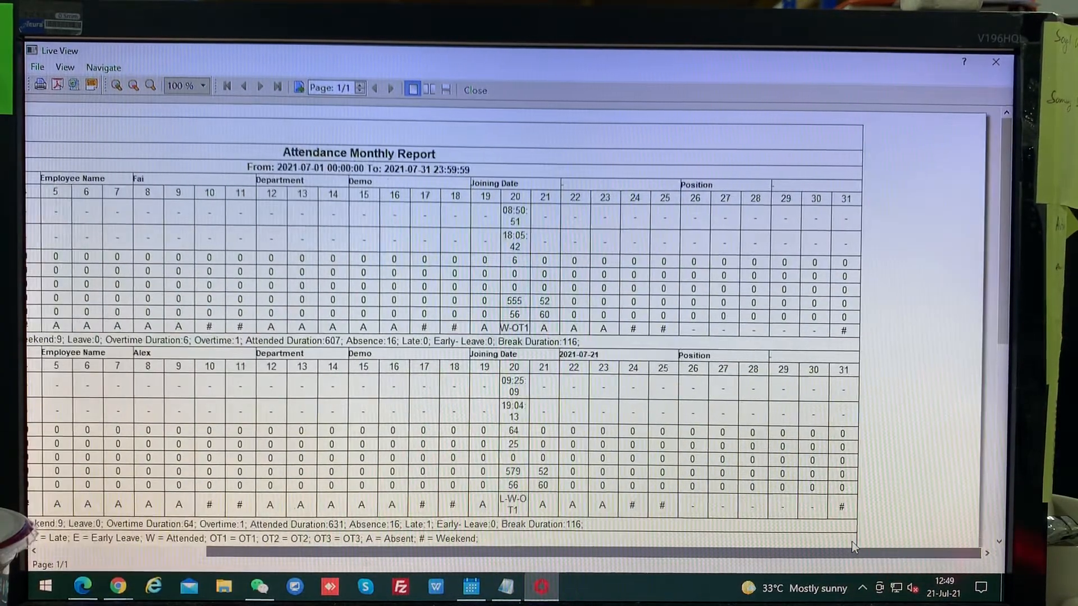
pyautogui.hscroll(-3)
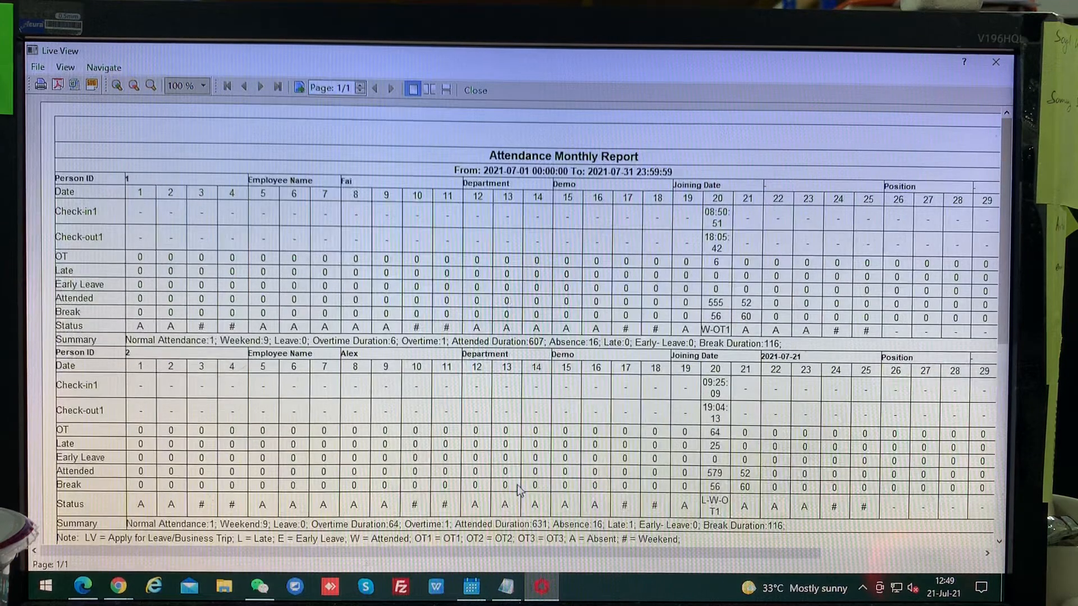
pyautogui.moveTo(683, 392)
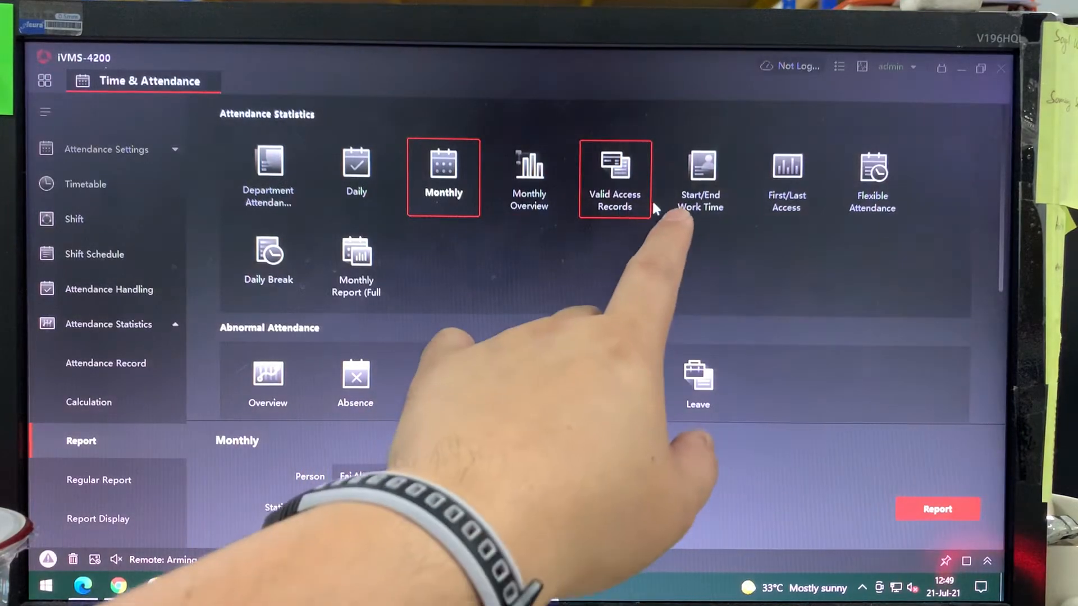
# - Generate the Valid Access Records report starting 2021-07-20, then close the preview
pyautogui.click(613, 178)
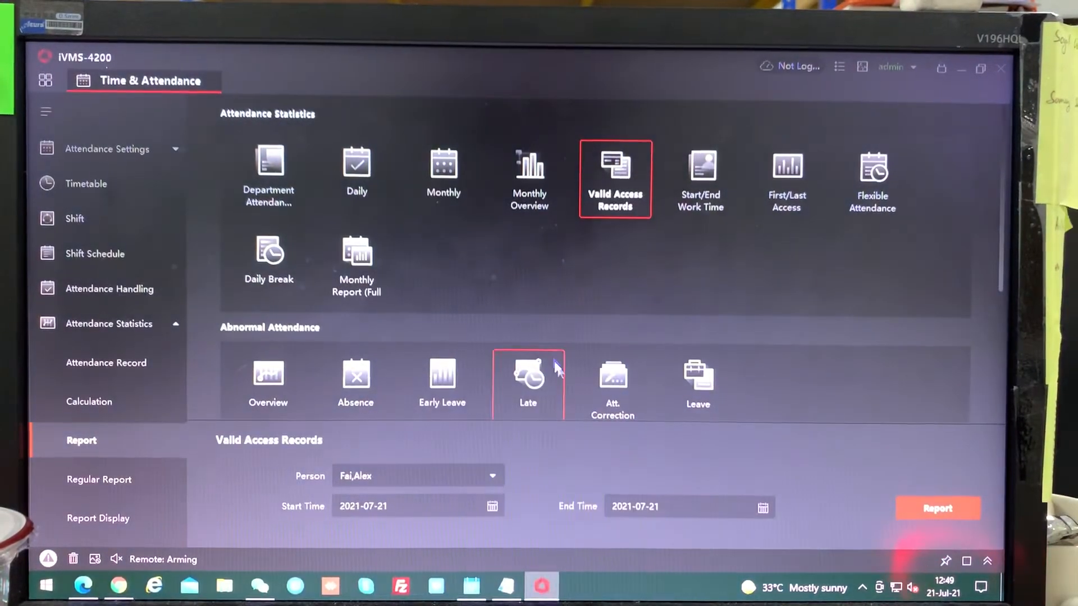
pyautogui.click(491, 507)
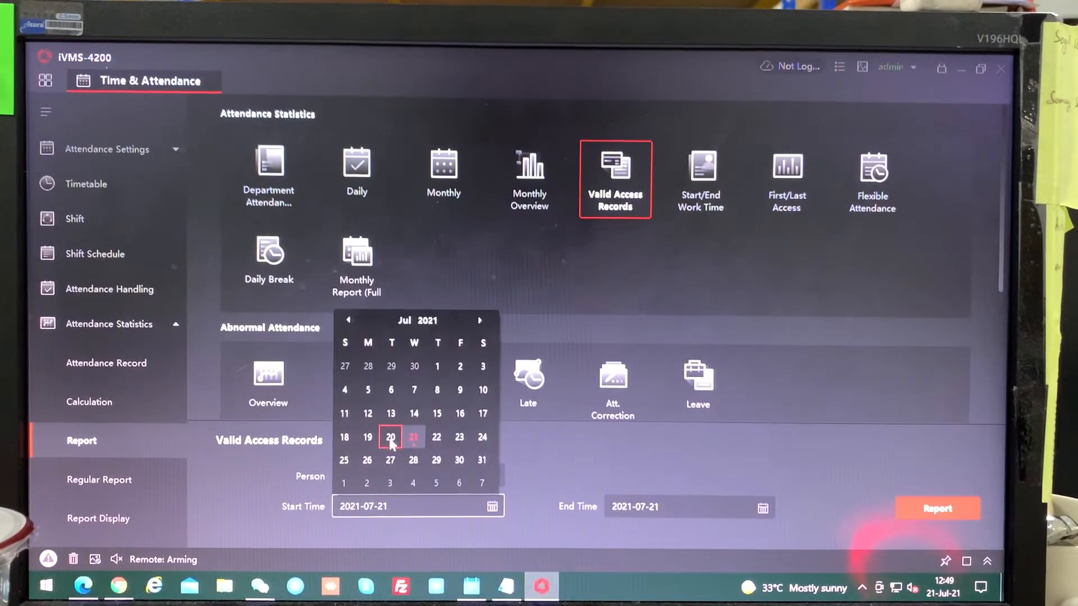
pyautogui.click(391, 437)
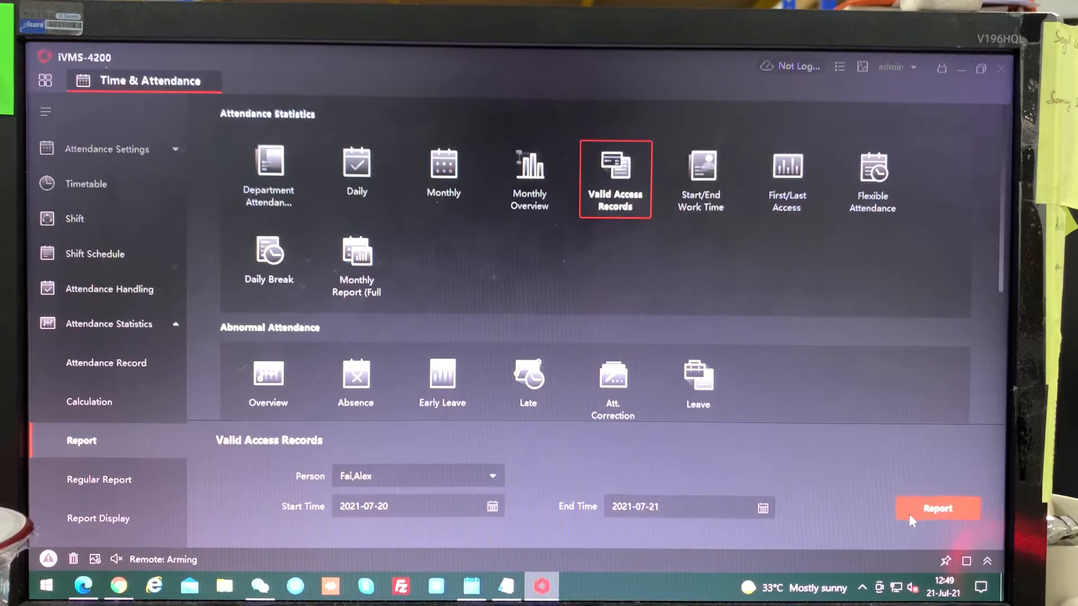
pyautogui.click(936, 509)
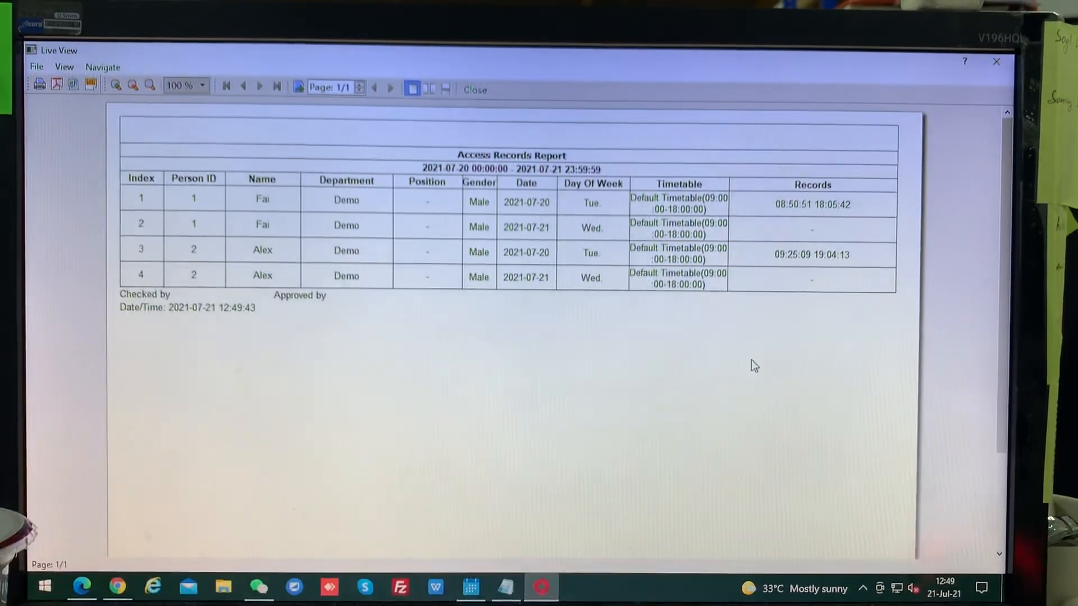
pyautogui.click(474, 89)
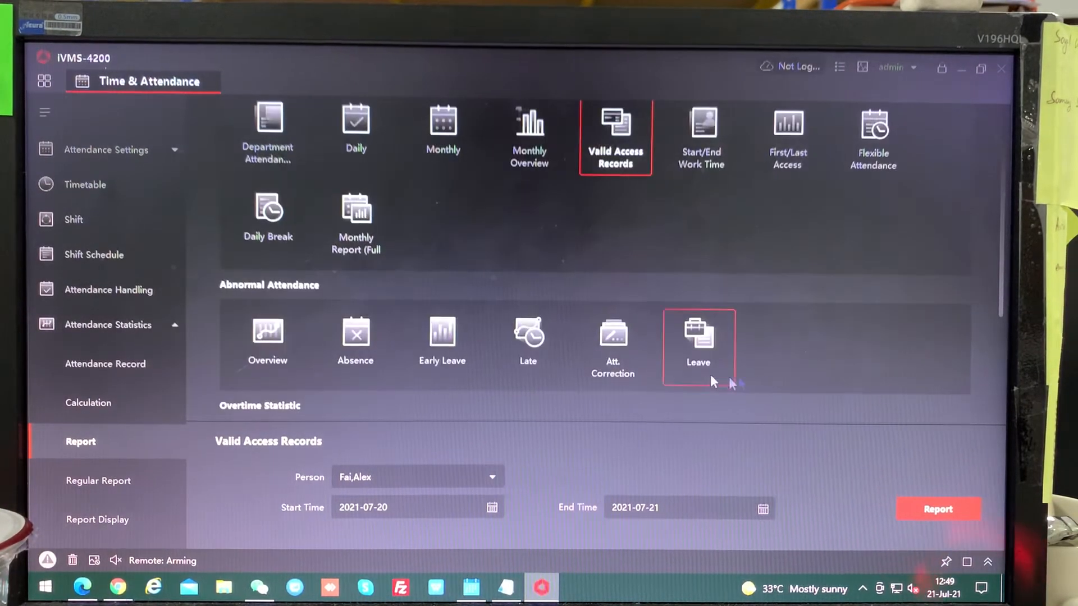
# - Generate the Daily Break report for Fai and Alex, then close the preview
pyautogui.click(269, 217)
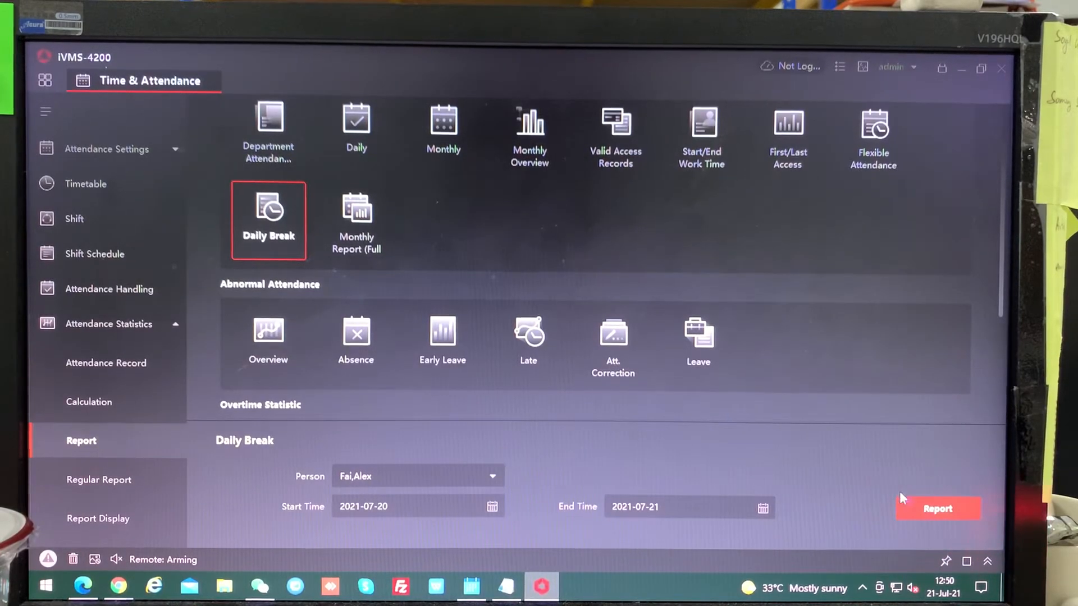
pyautogui.click(937, 508)
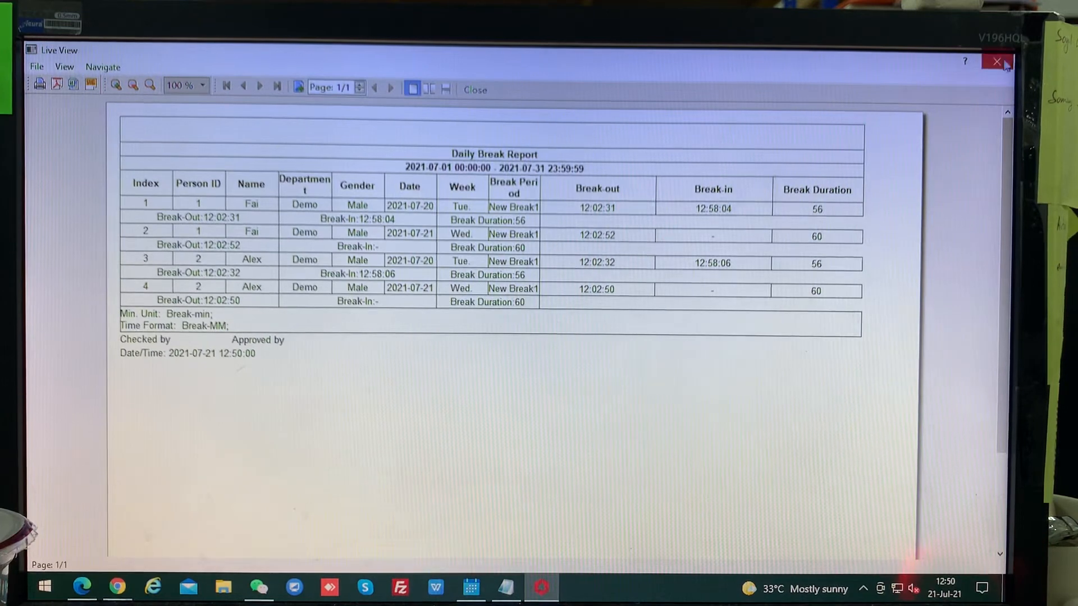
pyautogui.click(996, 62)
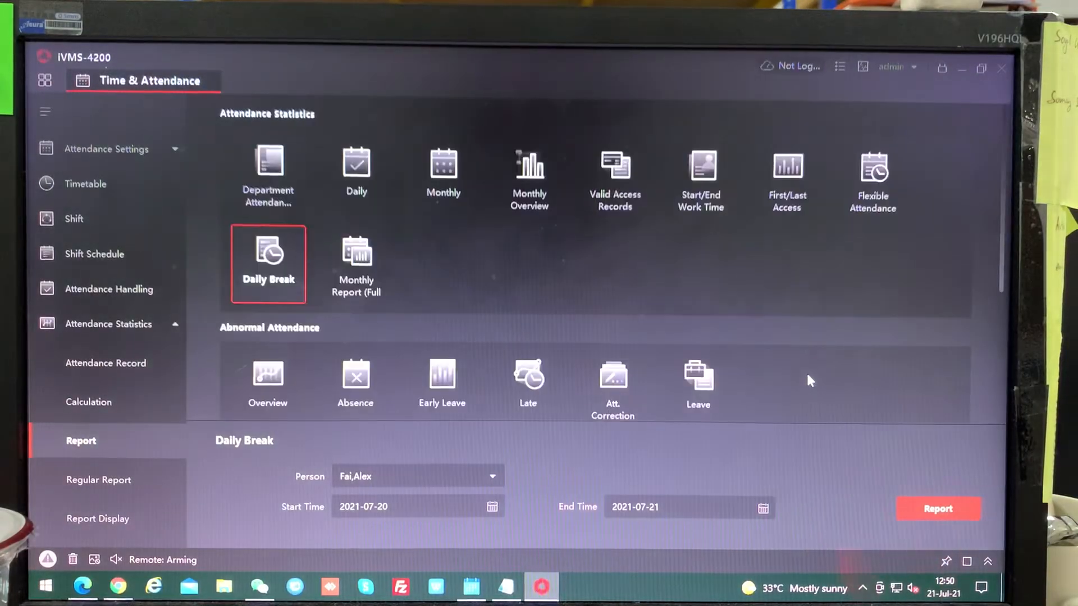